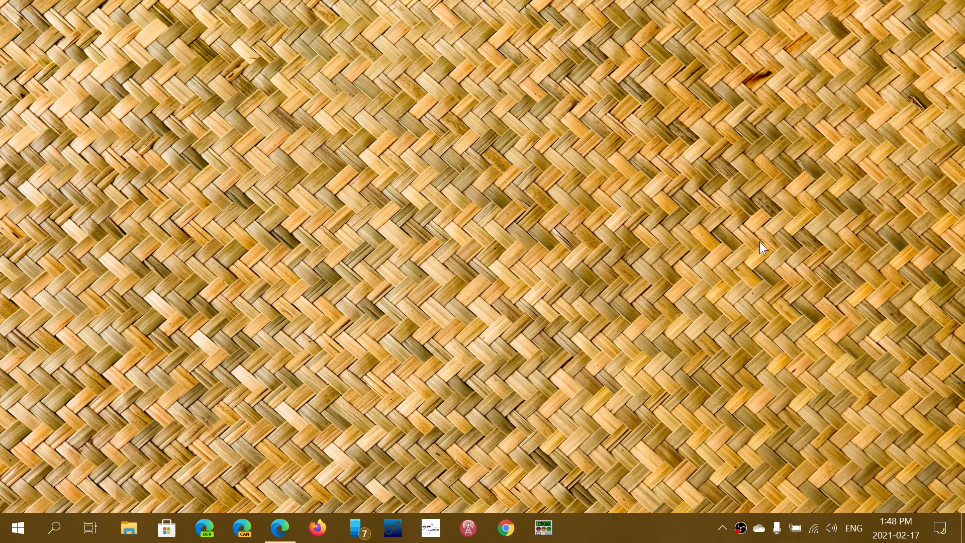
mouse_move(521, 352)
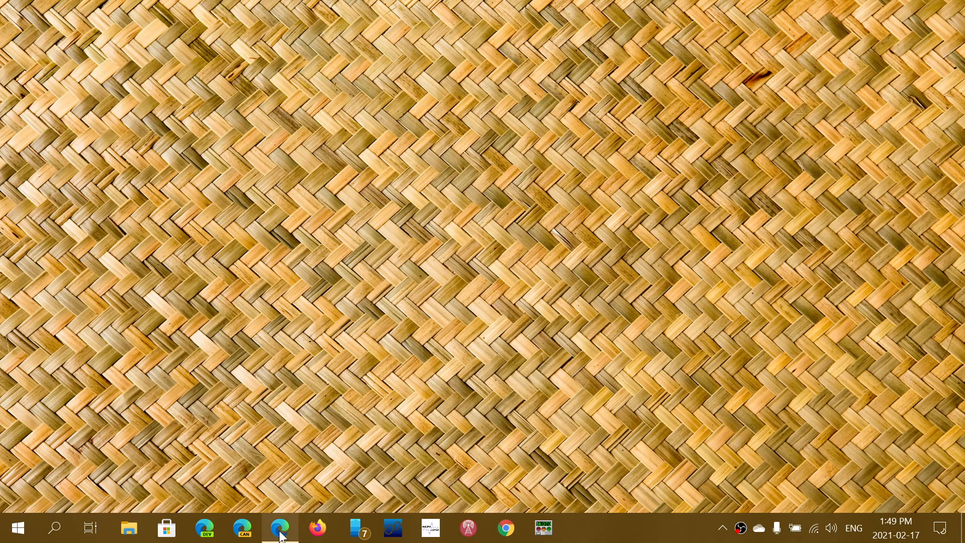
- Launch Microsoft Edge from its taskbar icon to reach the new tab page
left_click(280, 529)
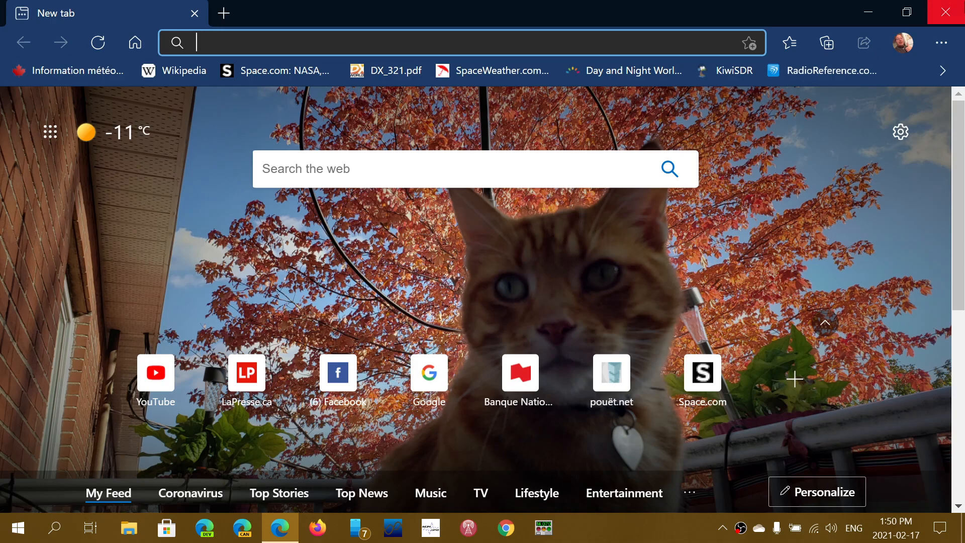
- Open Edge Settings from the ... menu and scroll through the Profiles page
left_click(941, 43)
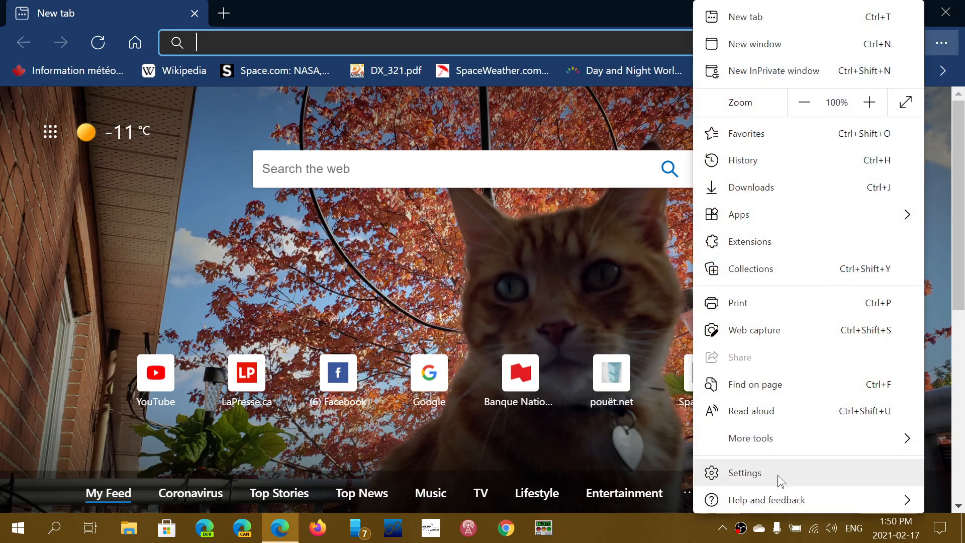
left_click(744, 473)
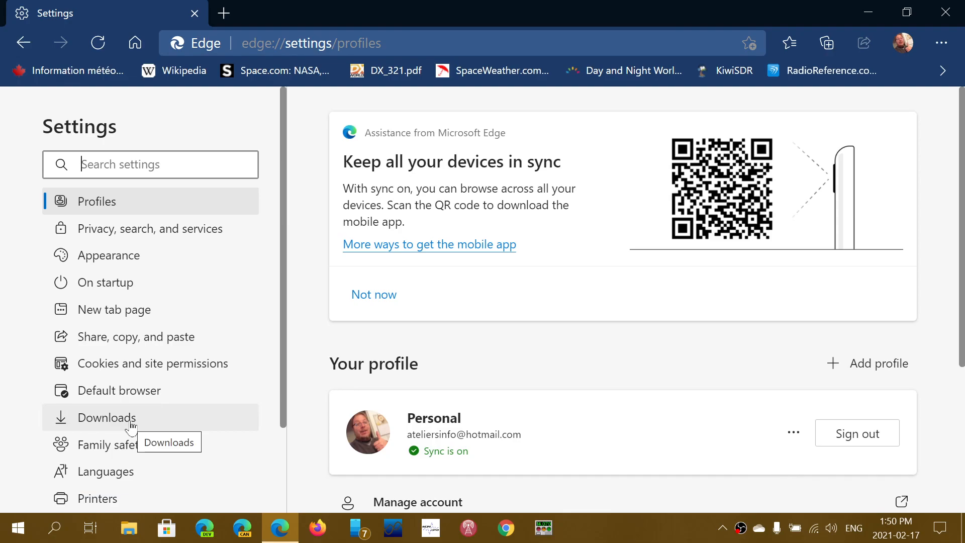
mouse_move(173, 381)
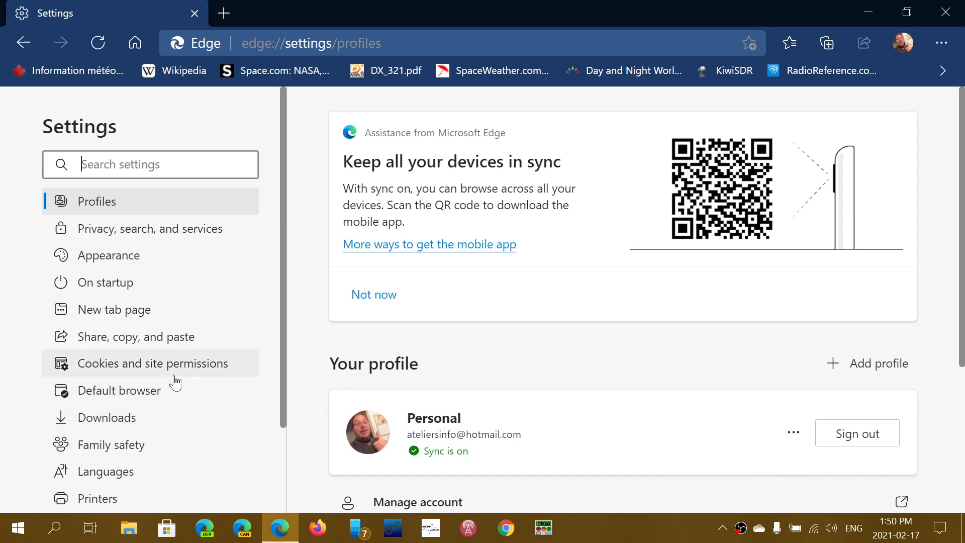
scroll("down", 3)
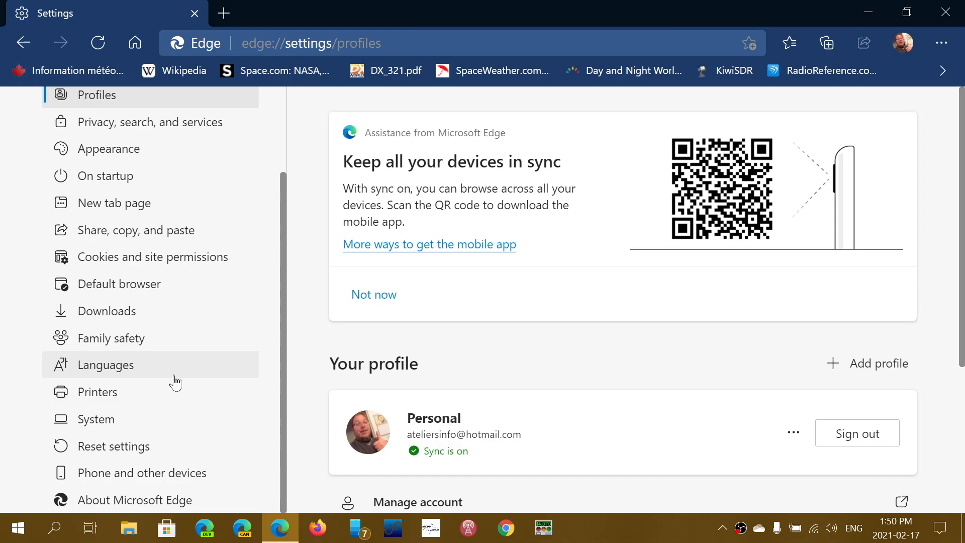
mouse_move(175, 381)
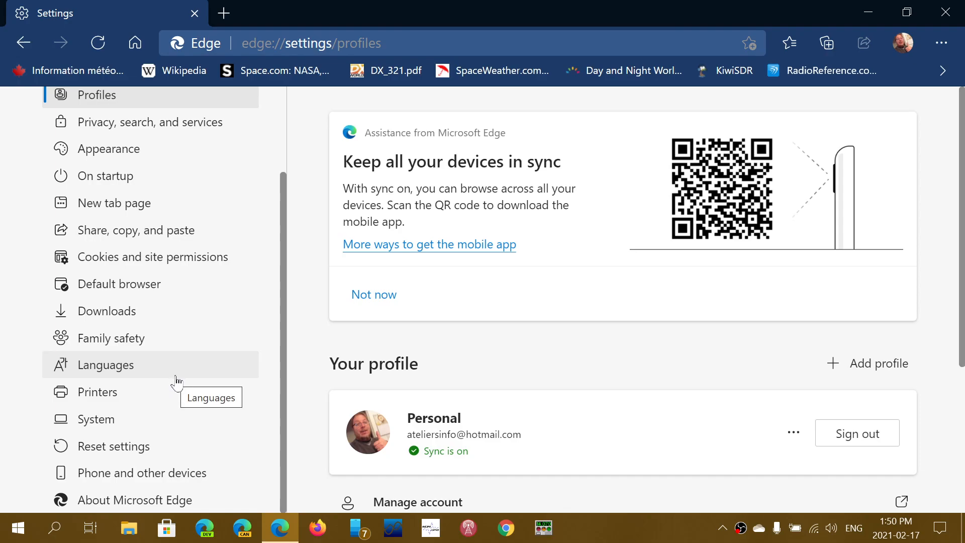
scroll("down", 3)
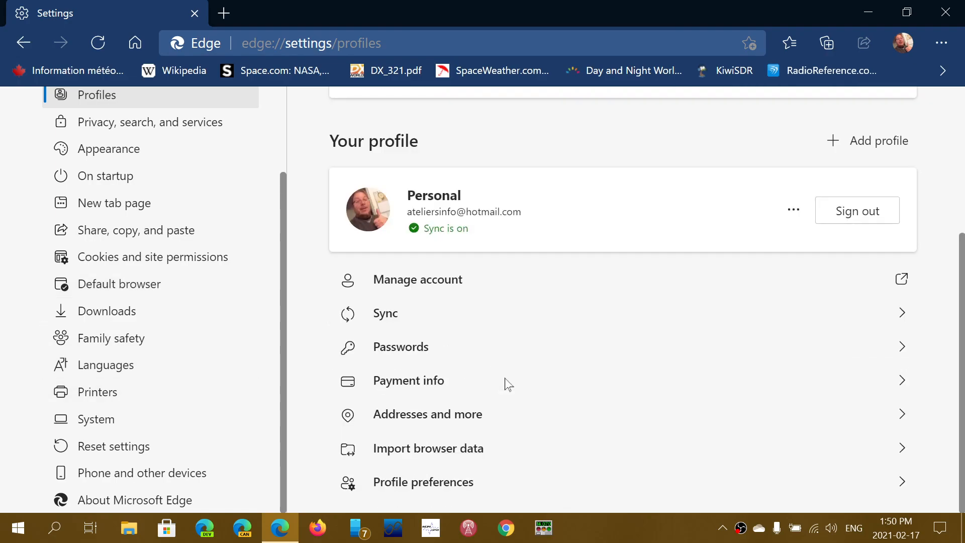
mouse_move(506, 385)
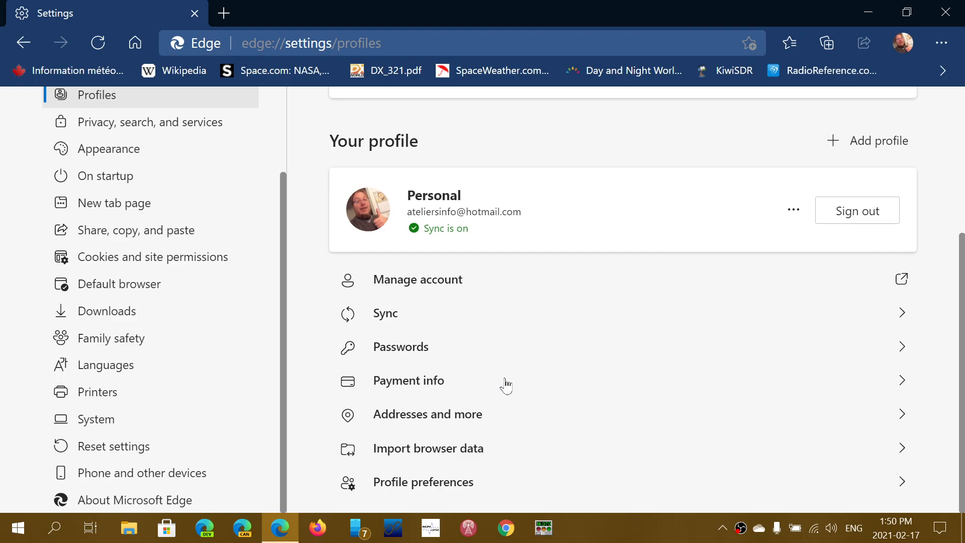
mouse_move(148, 449)
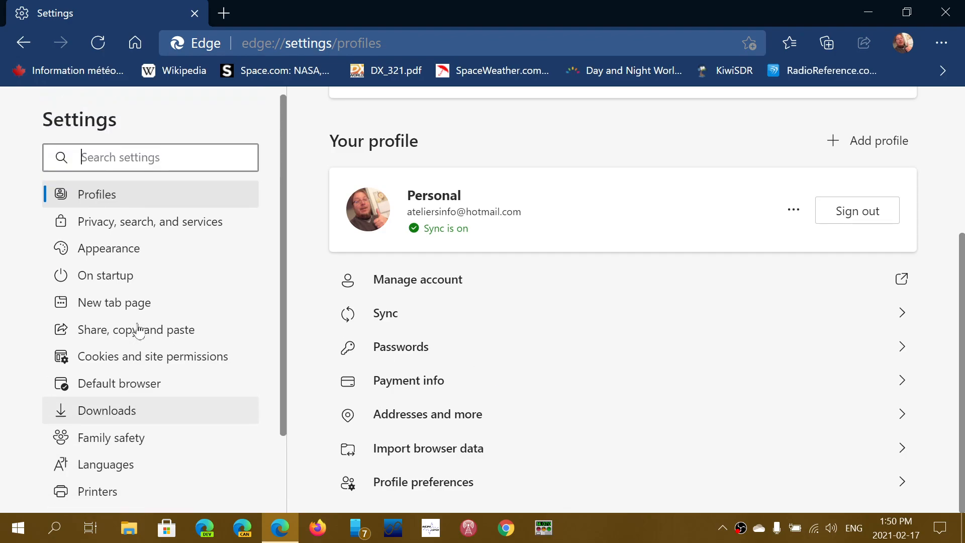
- Show the Privacy, search, and services section with Balanced tracking prevention selected
left_click(150, 229)
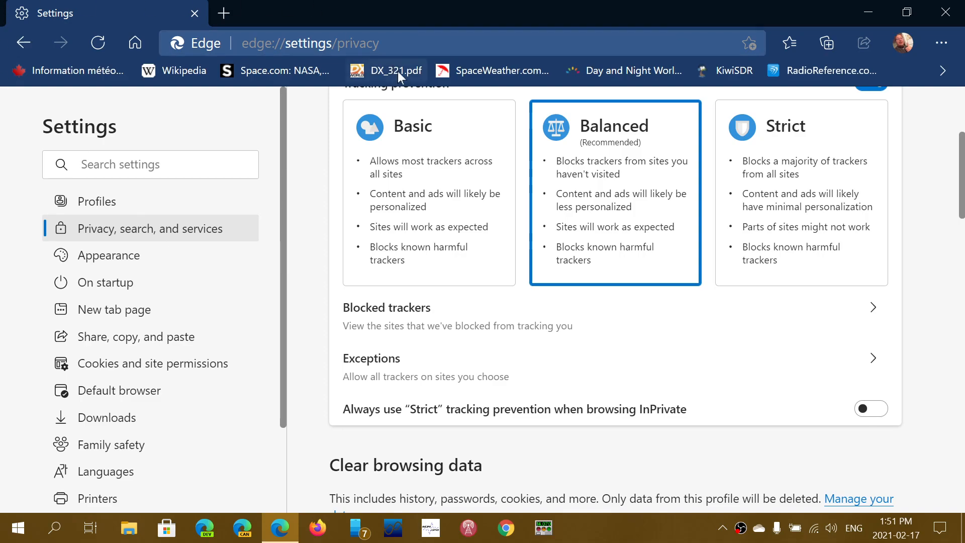
- Open DX_321.pdf from the favorites bar in Edge's PDF viewer
left_click(397, 70)
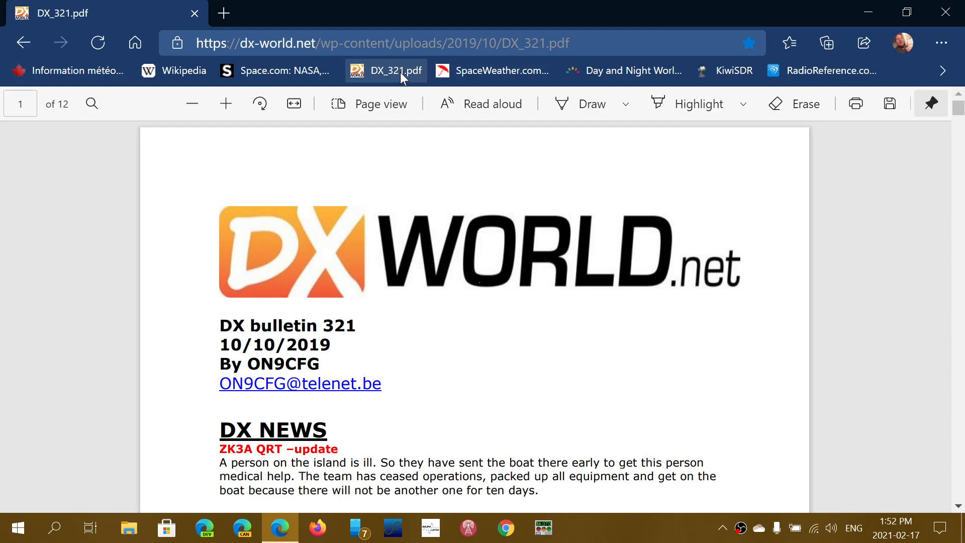
mouse_move(764, 10)
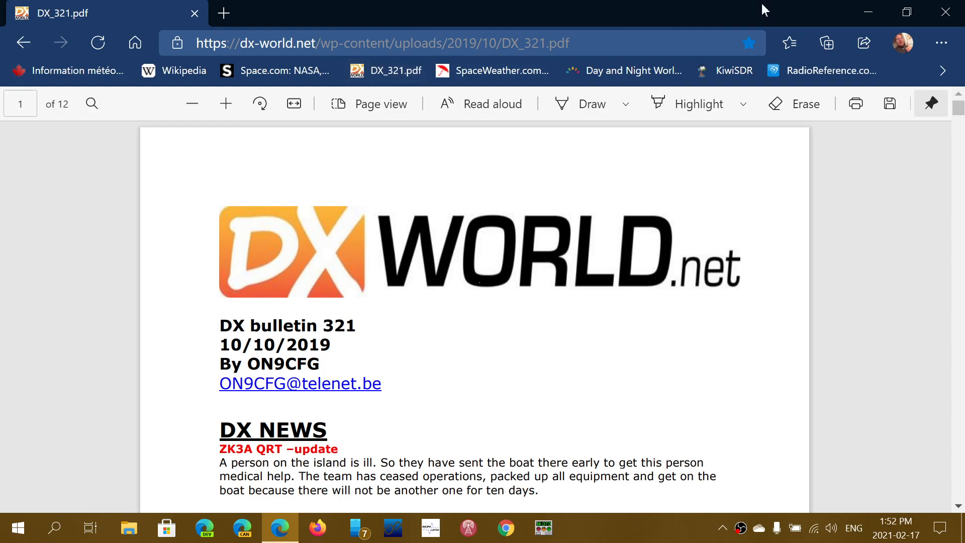
- Browse the Collections pane, decline Pinterest suggestions with 'No, thanks', then close it
left_click(826, 42)
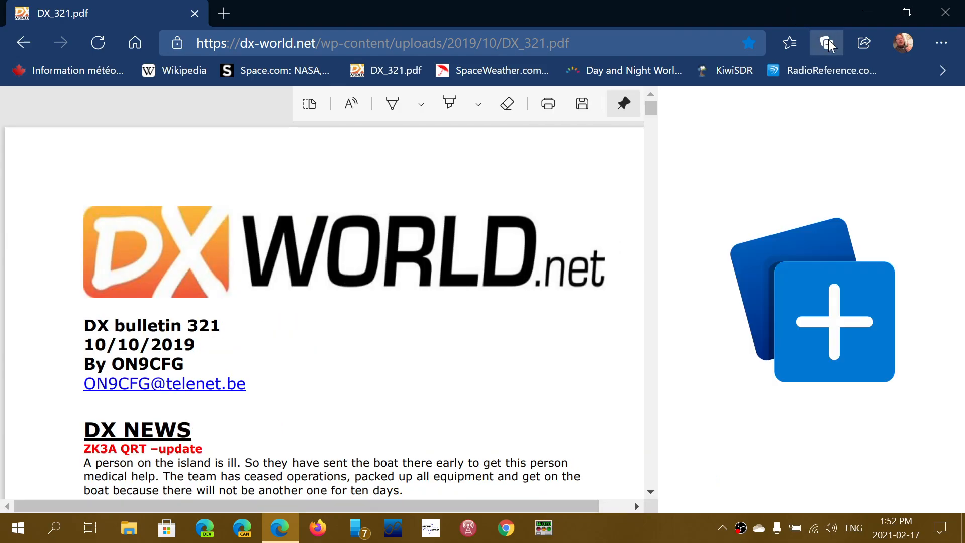
left_click(827, 42)
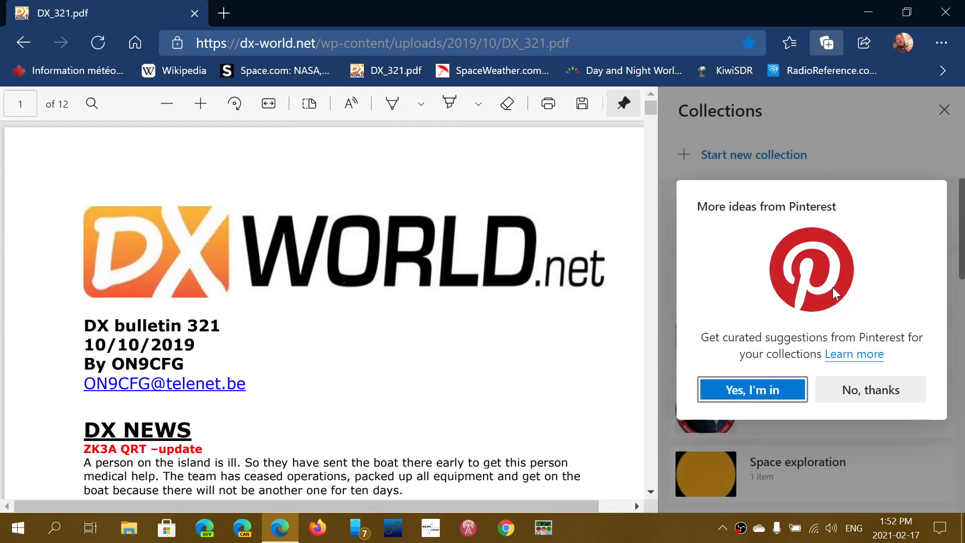
left_click(870, 389)
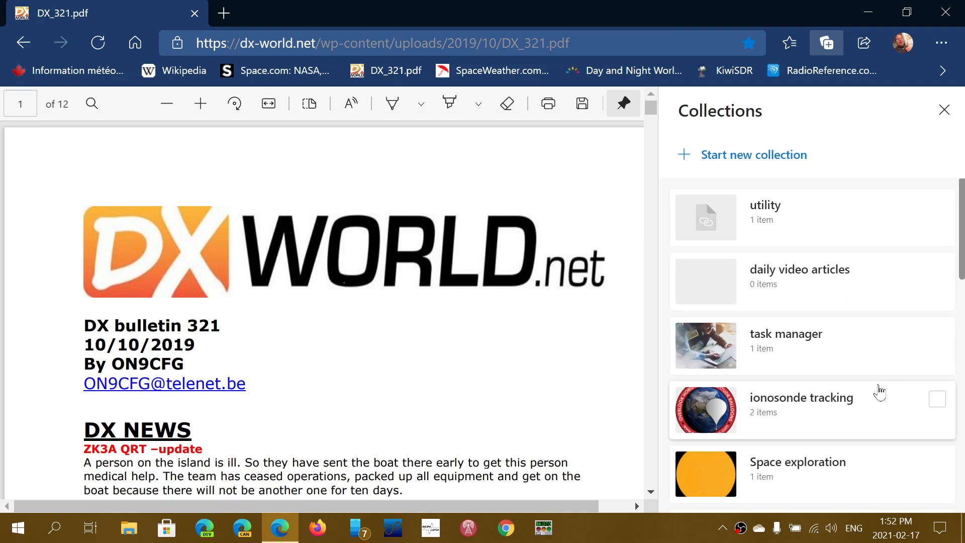
scroll("down", 3)
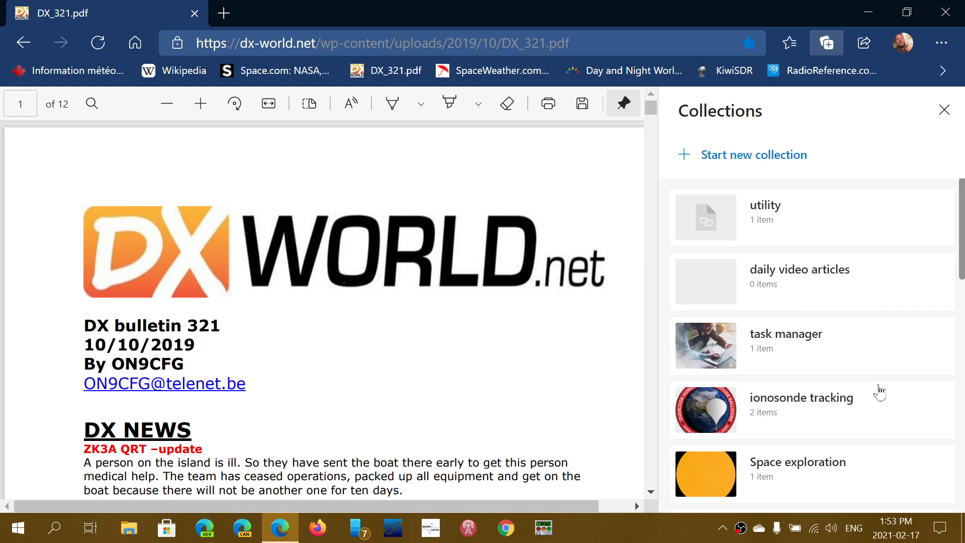
mouse_move(944, 110)
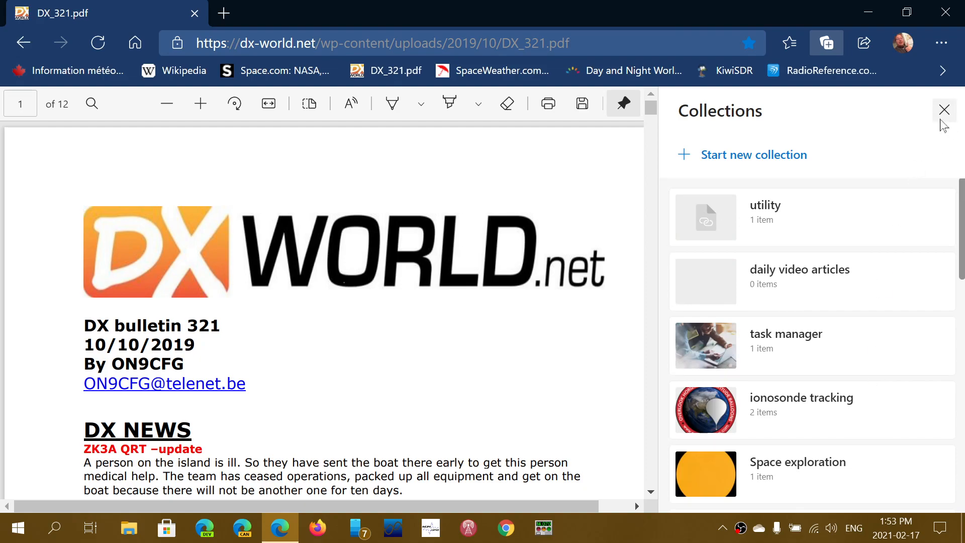
left_click(944, 110)
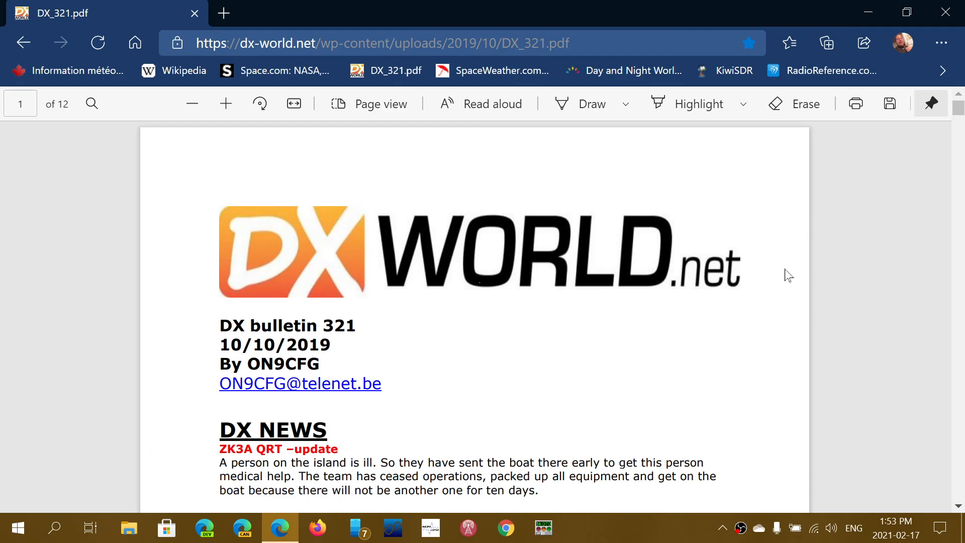